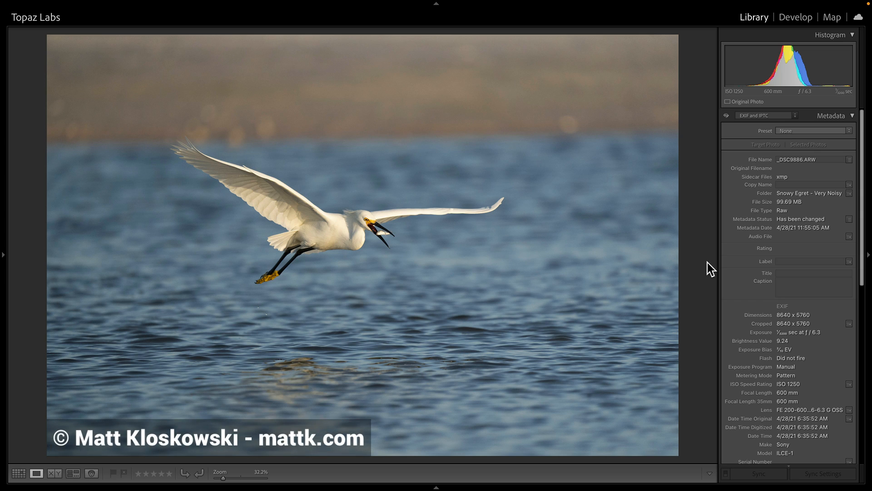
mouse_move(701, 332)
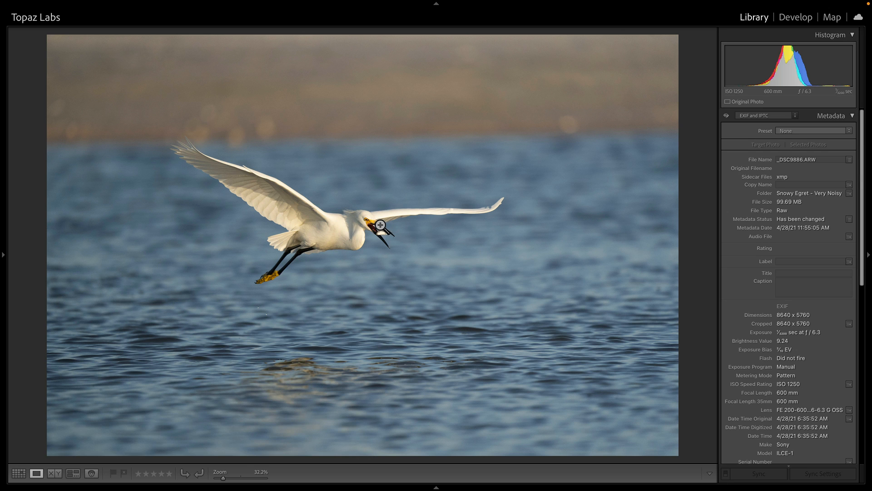
- Inspect noise around the egret's head, then send the raw photo to Topaz Photo AI via Plug-in Extras
click(381, 226)
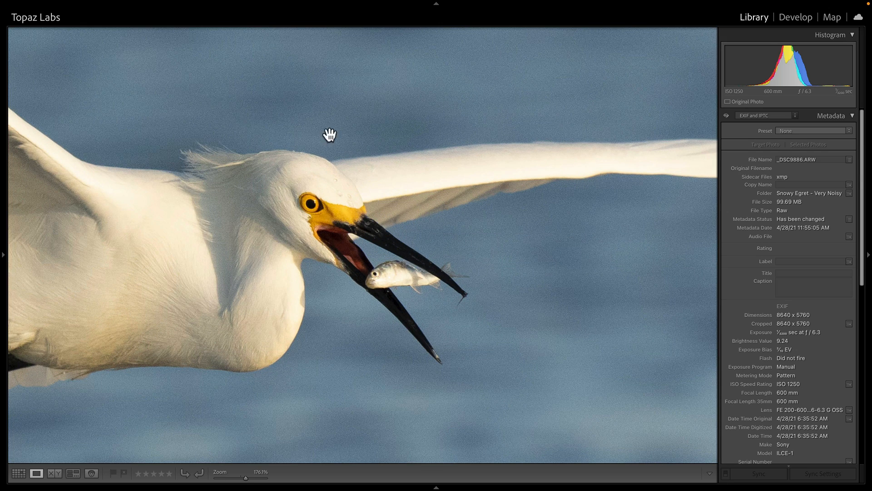
mouse_move(588, 194)
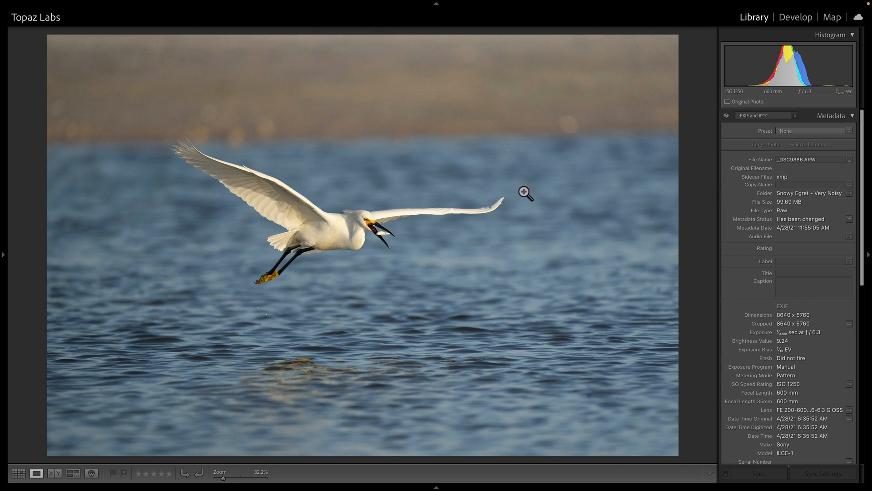
mouse_move(537, 185)
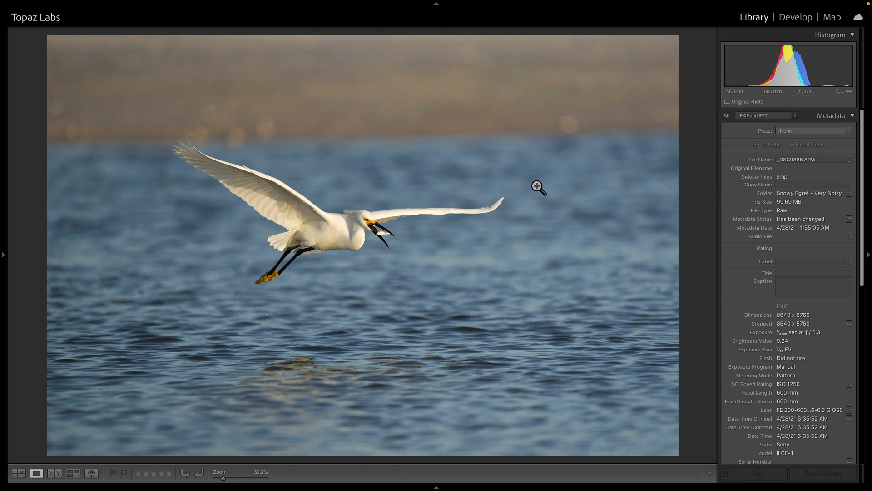
mouse_move(378, 224)
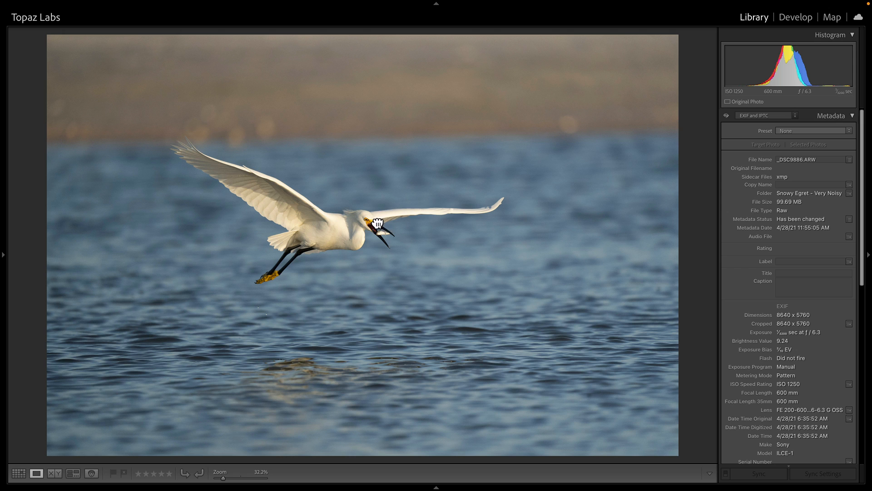
click(377, 220)
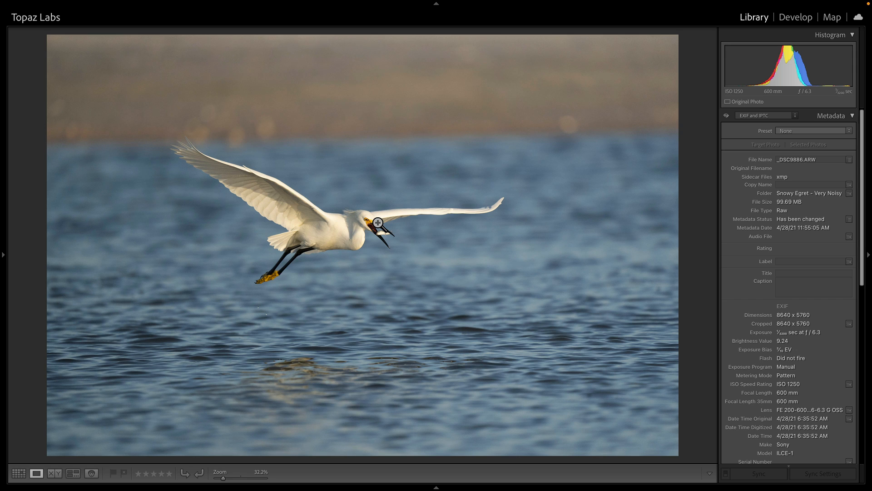
click(94, 6)
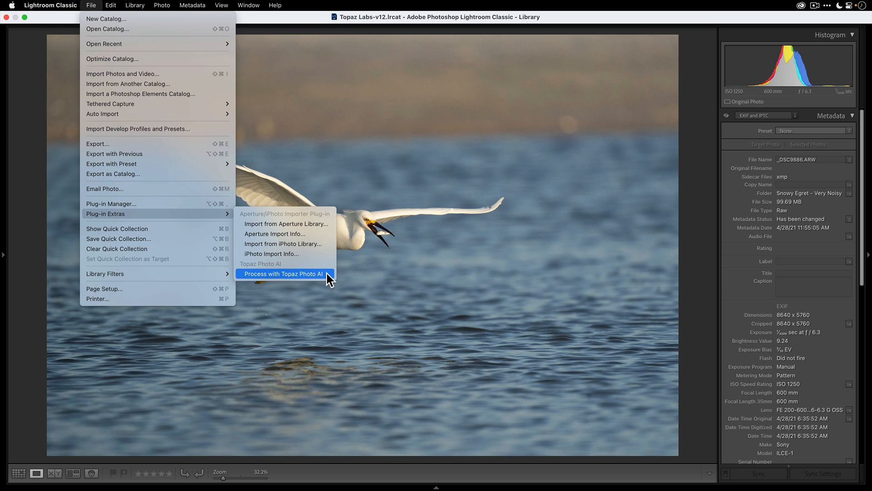
click(283, 273)
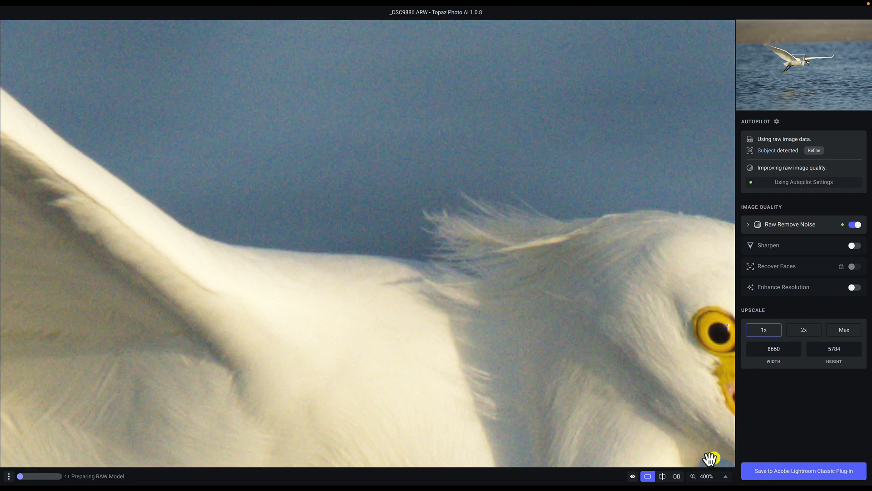
- Show the noisy original beside the raw-noise-removed result and zoom out to see more of the egret
click(677, 475)
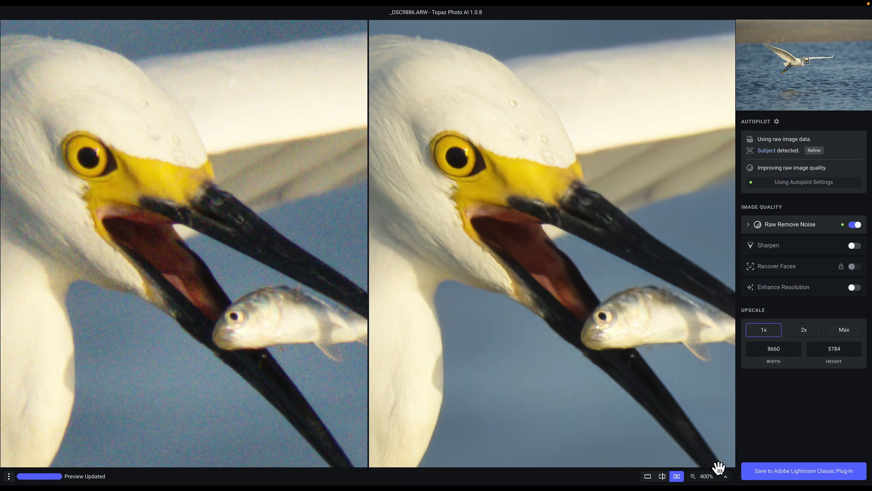
click(692, 476)
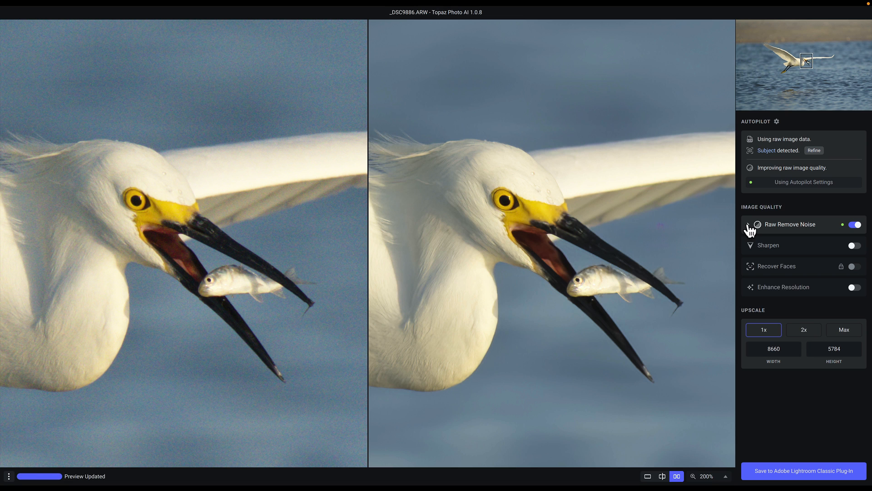
- Raise Raw Remove Noise detail from 30 to 43 (via 49), keeping strength at 2
click(749, 225)
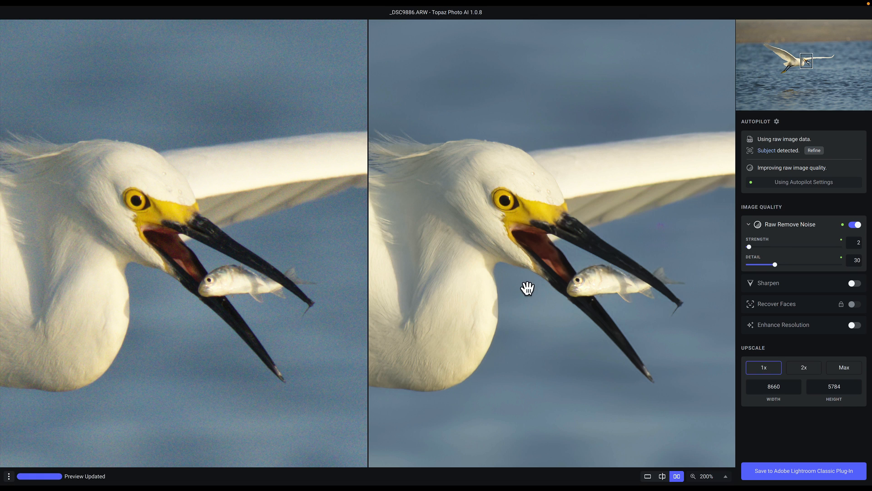
mouse_move(279, 215)
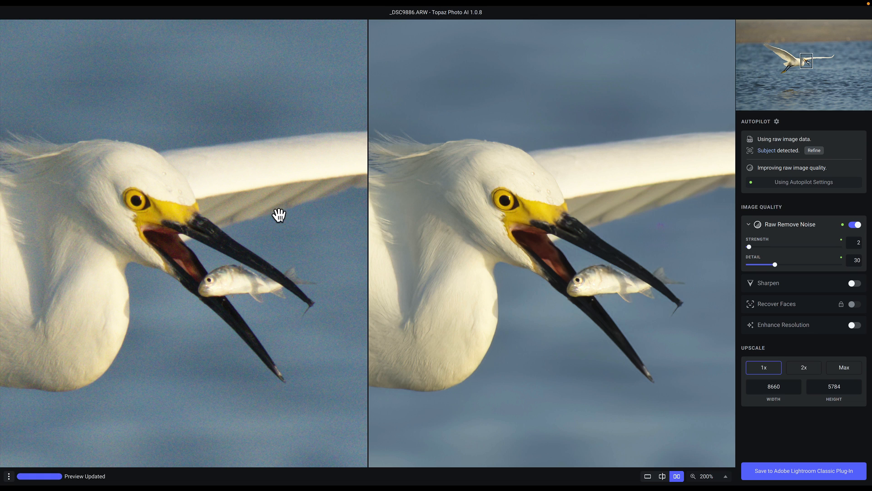
mouse_move(632, 123)
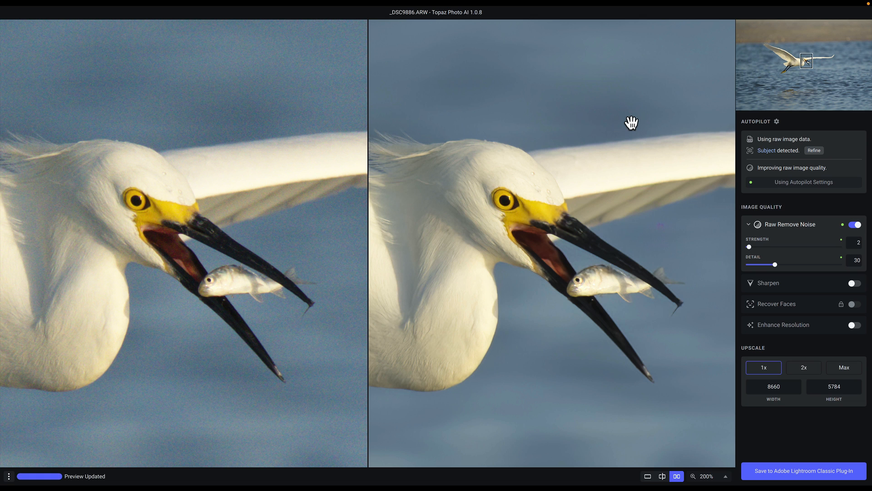
mouse_move(677, 293)
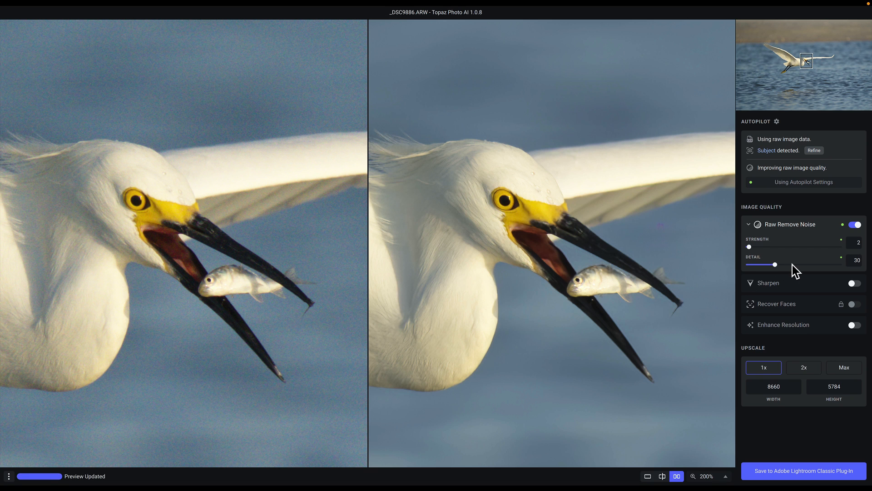
drag(775, 265, 793, 264)
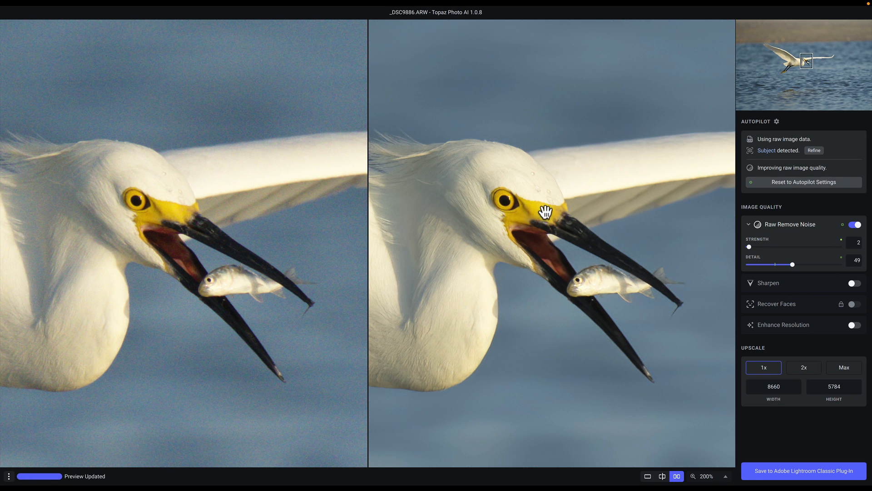
mouse_move(507, 192)
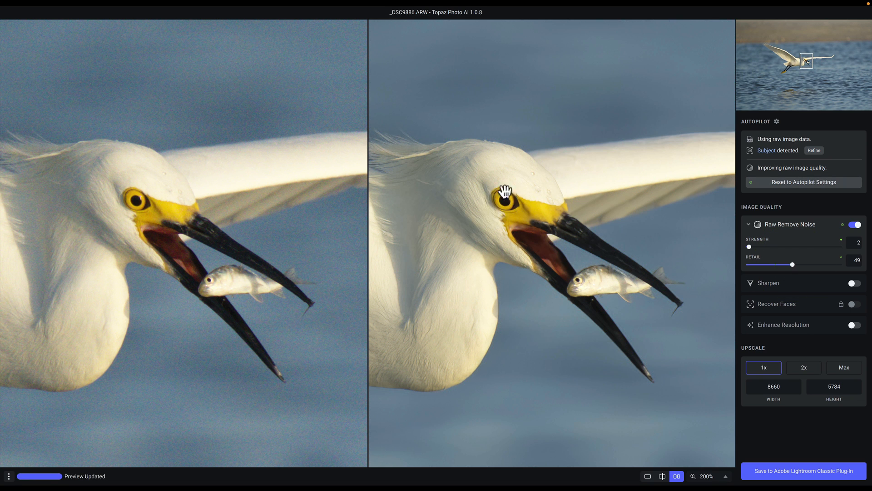
drag(793, 265, 787, 265)
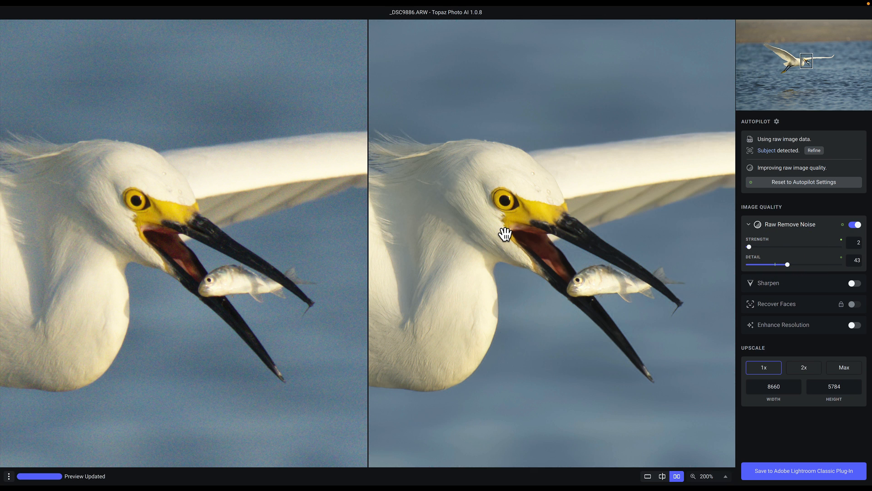
mouse_move(800, 187)
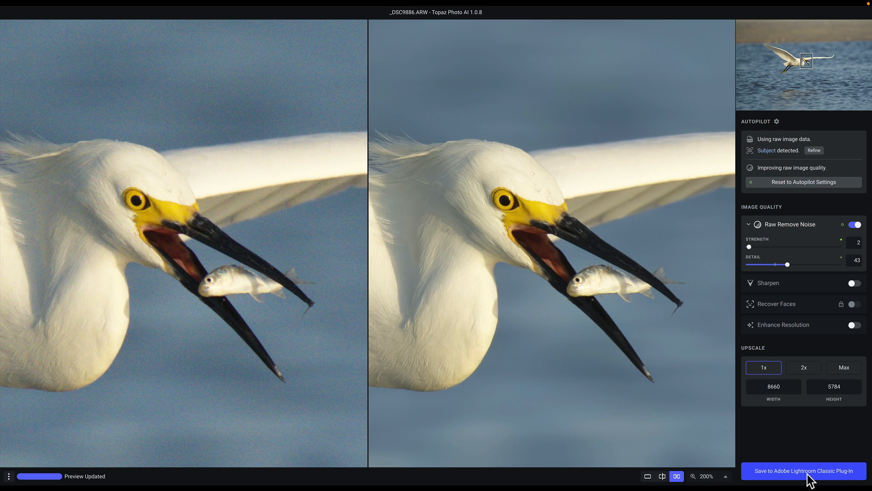
- Save the denoised egret back to Lightroom Classic as a DNG beside the original raw
click(803, 471)
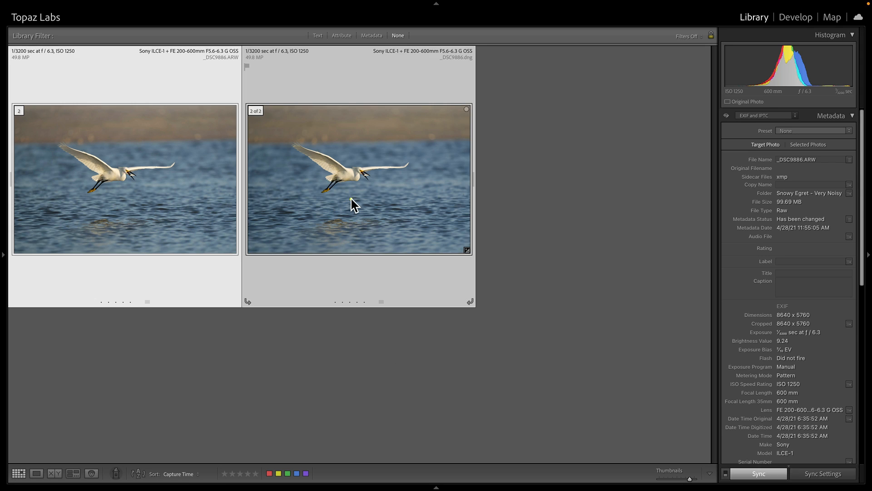
- Compare the original raw and denoised DNG side by side, magnified on the feet and water
click(54, 473)
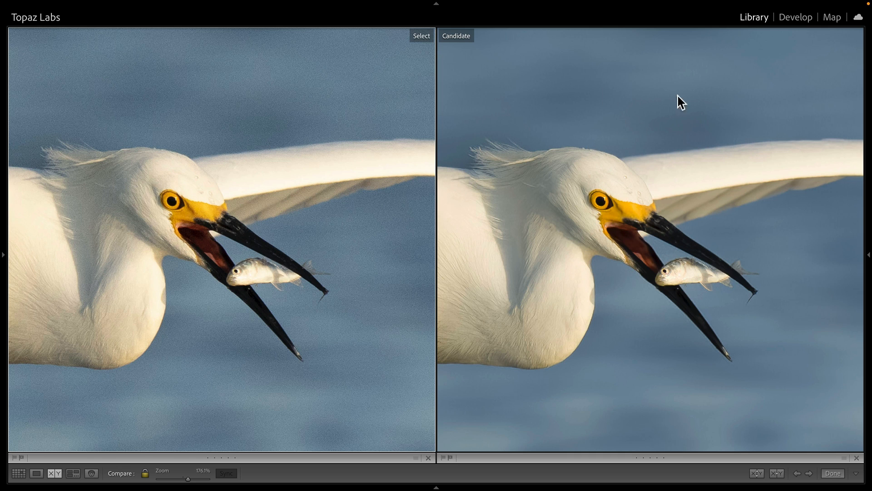
mouse_move(793, 235)
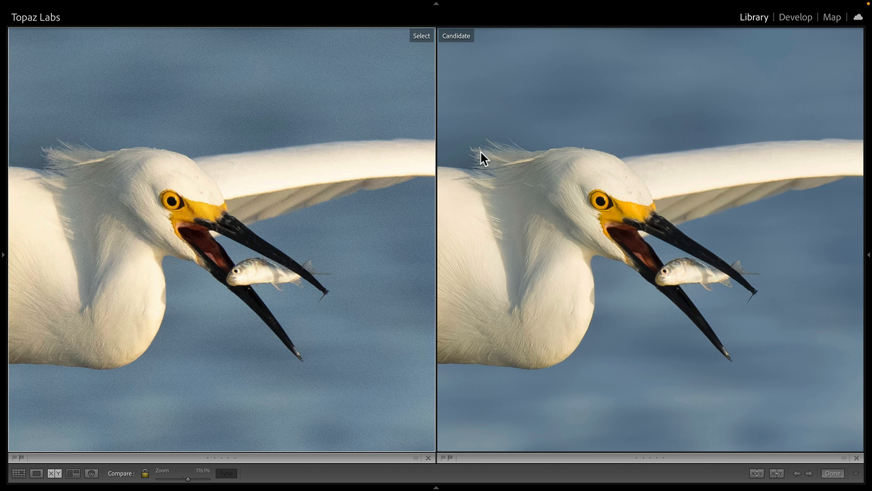
mouse_move(507, 293)
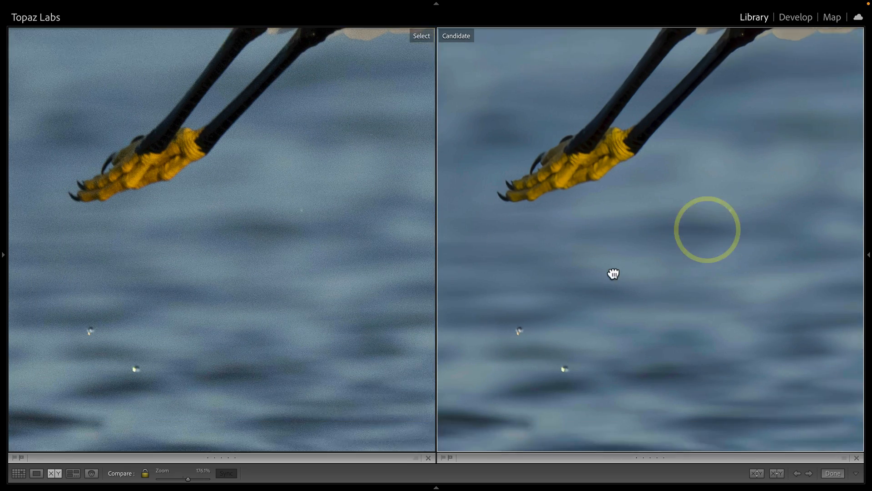
drag(612, 274, 711, 190)
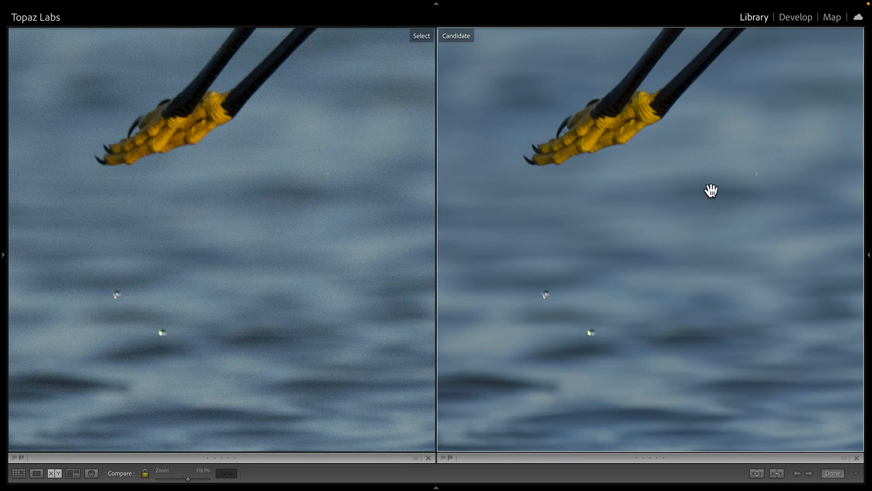